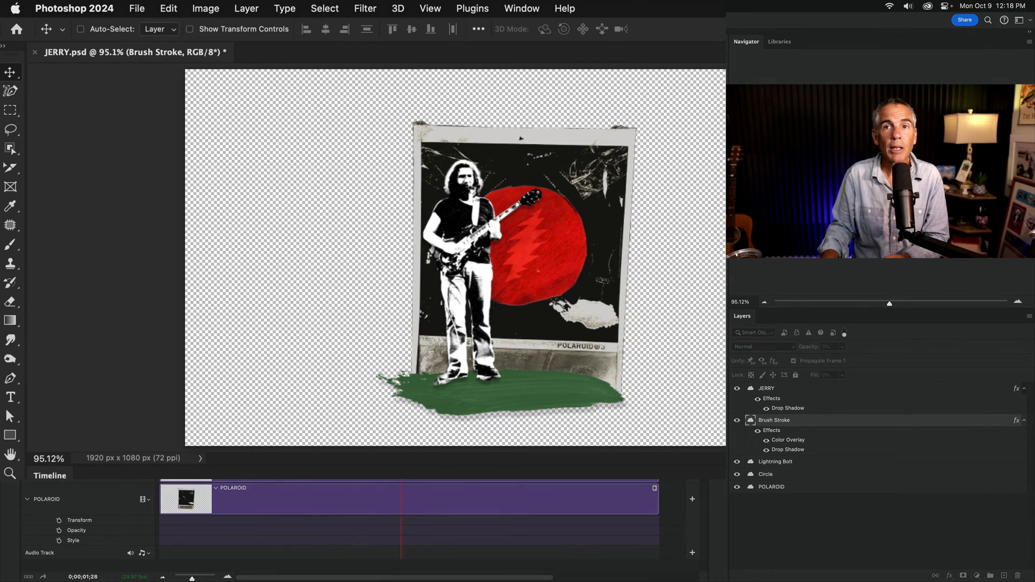
Step: Bring up Render Video for the JERRY document from File > Export
click(137, 9)
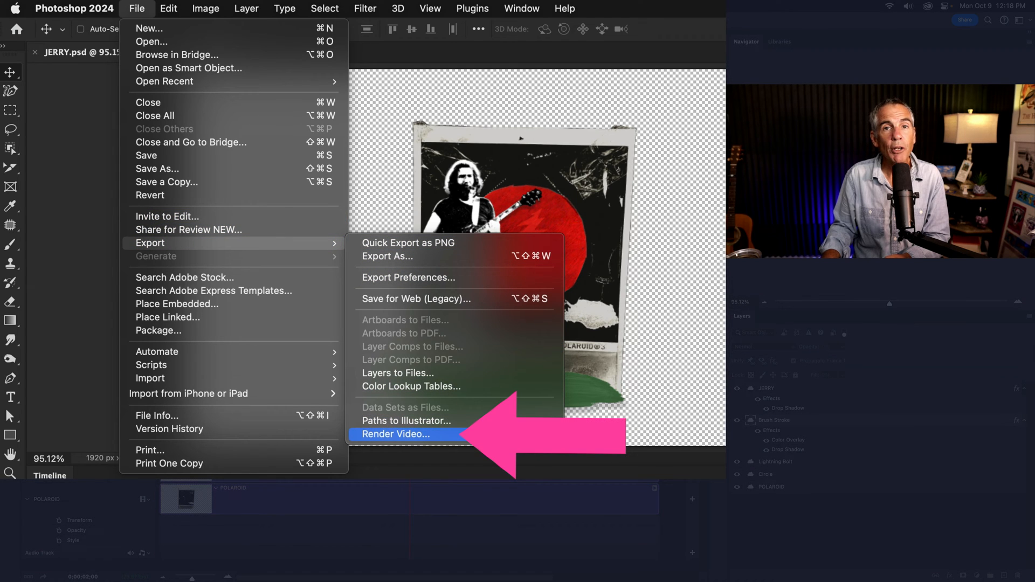
click(401, 434)
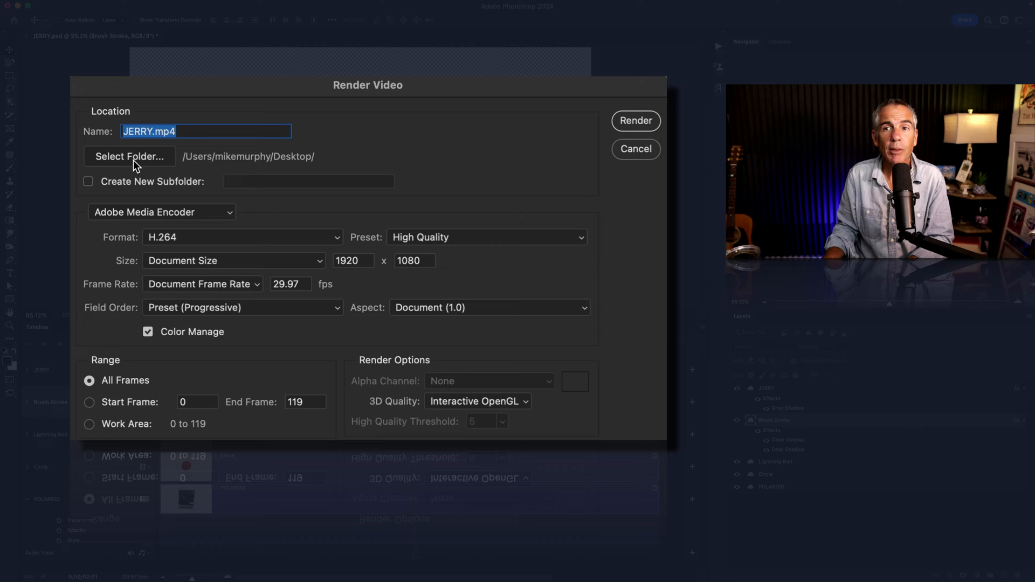
Step: Keep Adobe Media Encoder, set QuickTime with Animation High Quality, document frame rate 29.97 fps
click(162, 211)
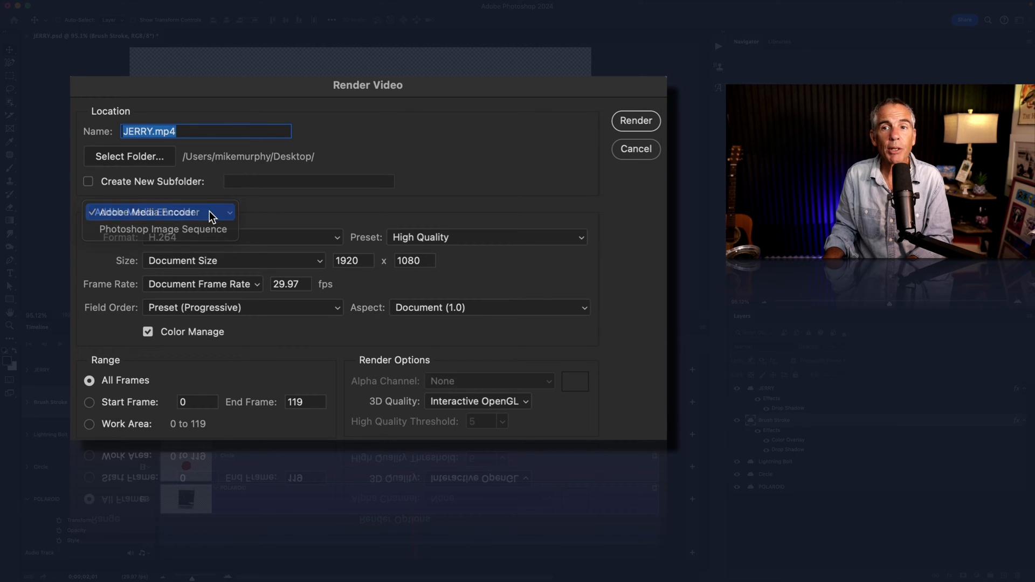
click(145, 212)
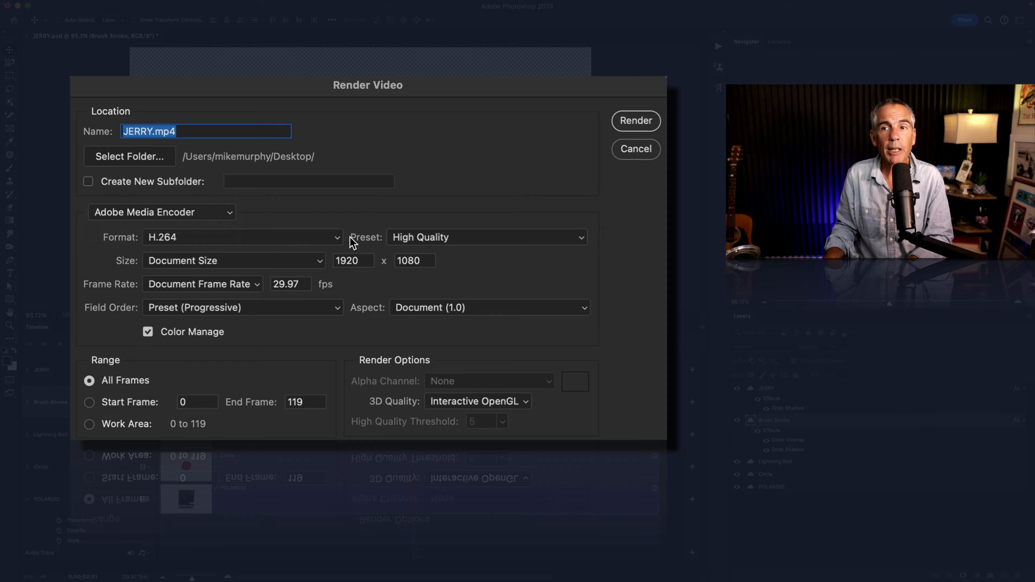
click(242, 237)
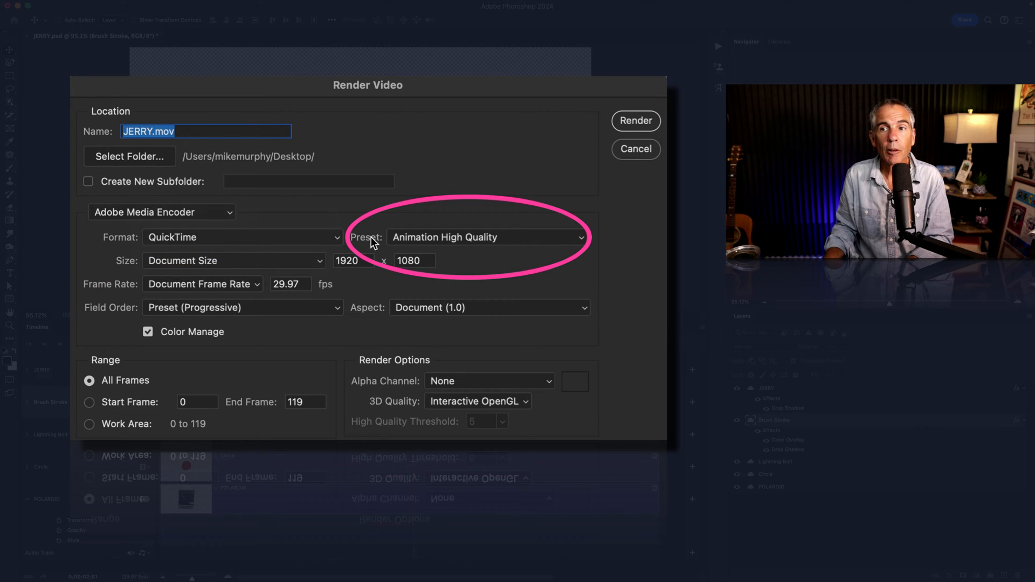
click(485, 238)
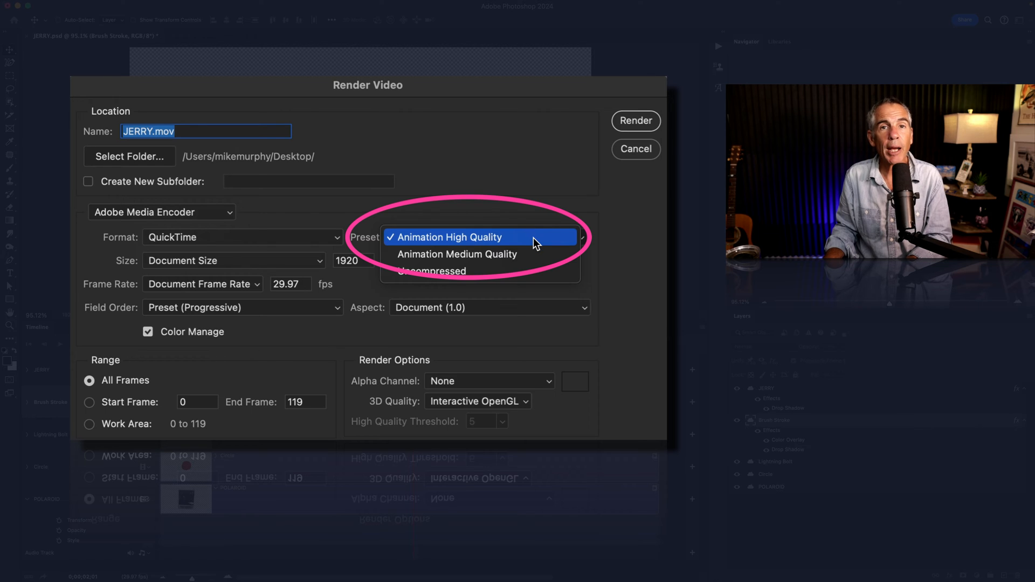
click(468, 237)
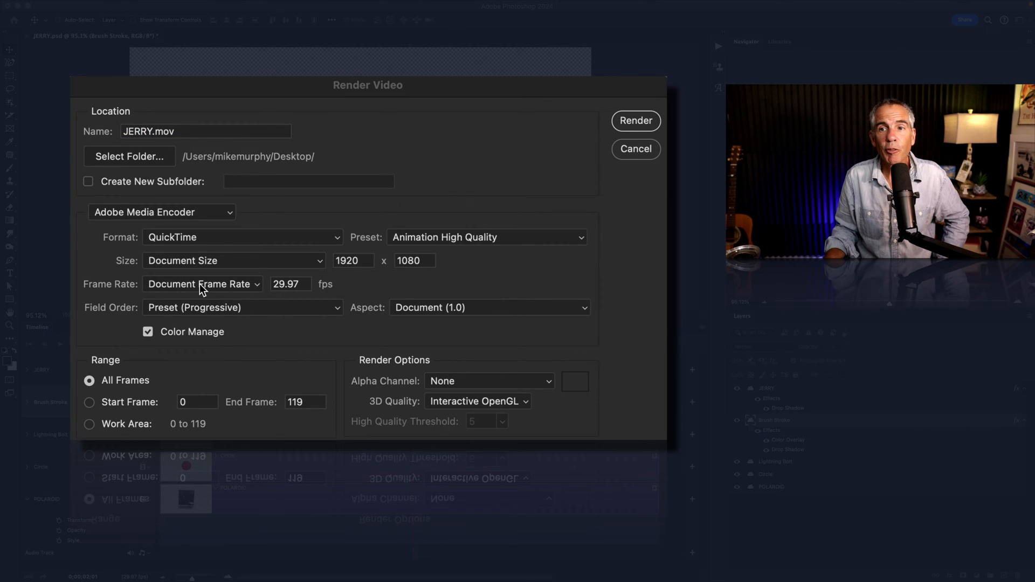
click(203, 284)
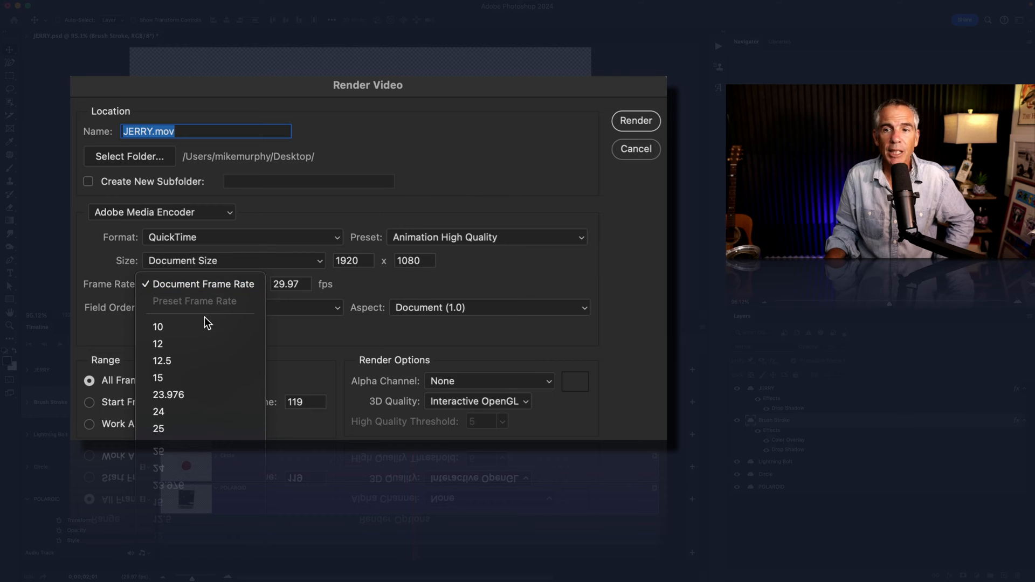
click(203, 284)
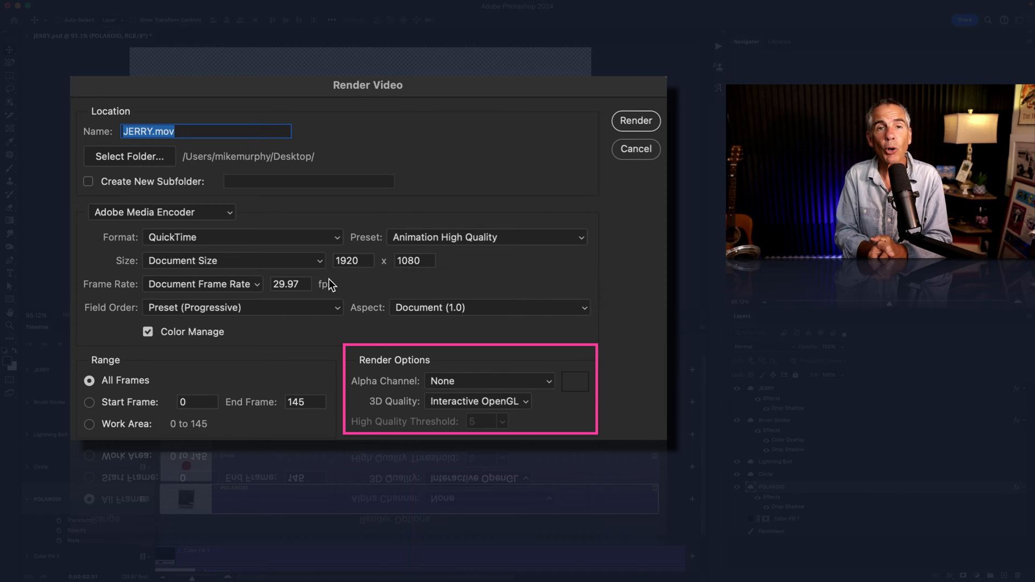
mouse_move(415, 364)
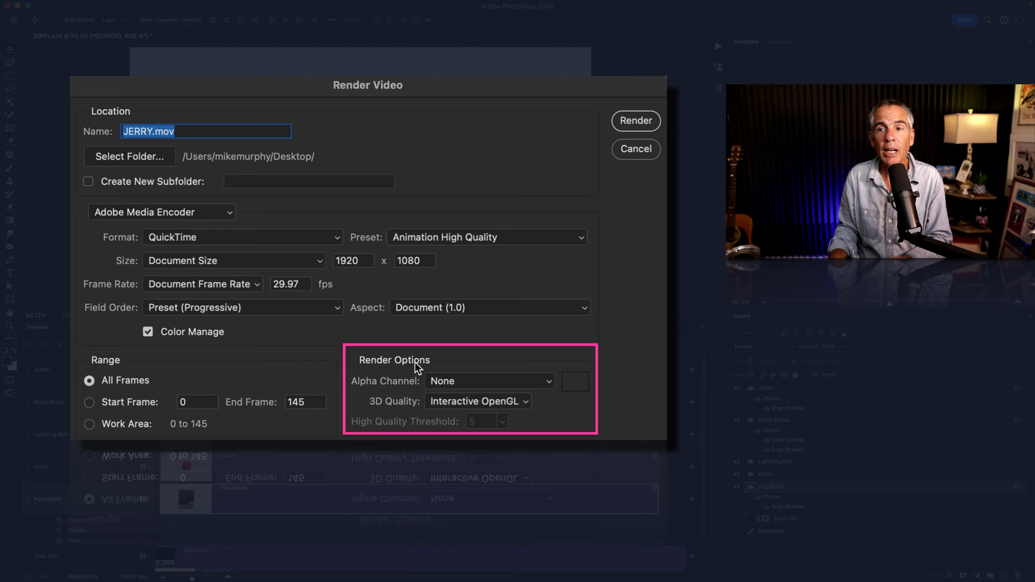
mouse_move(391, 399)
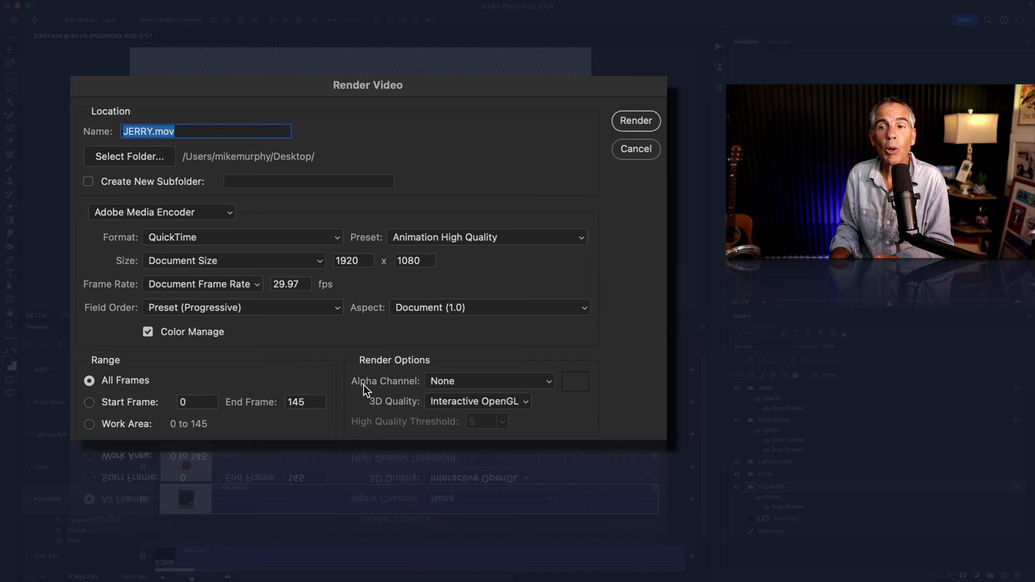
mouse_move(637, 191)
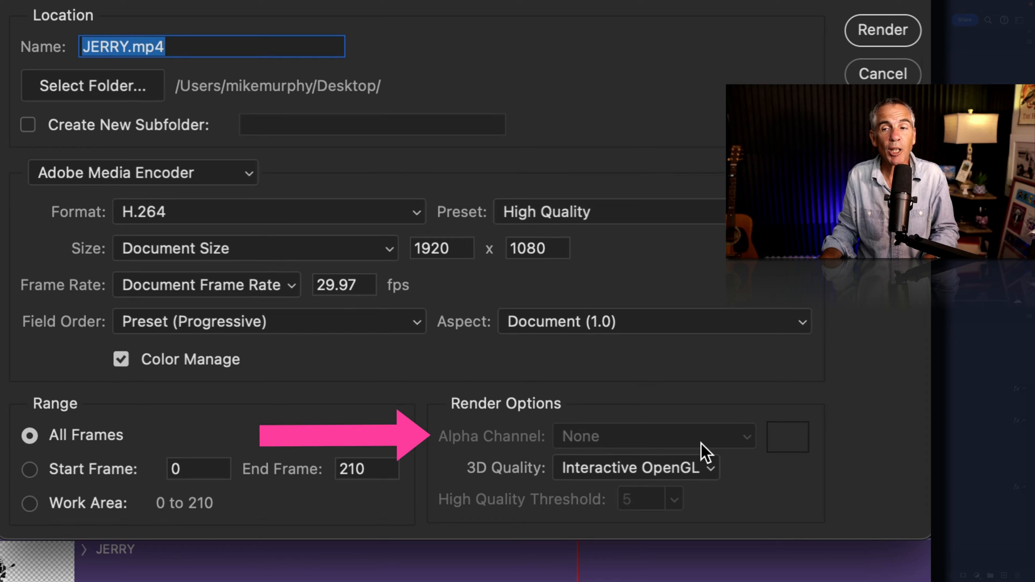
mouse_move(668, 453)
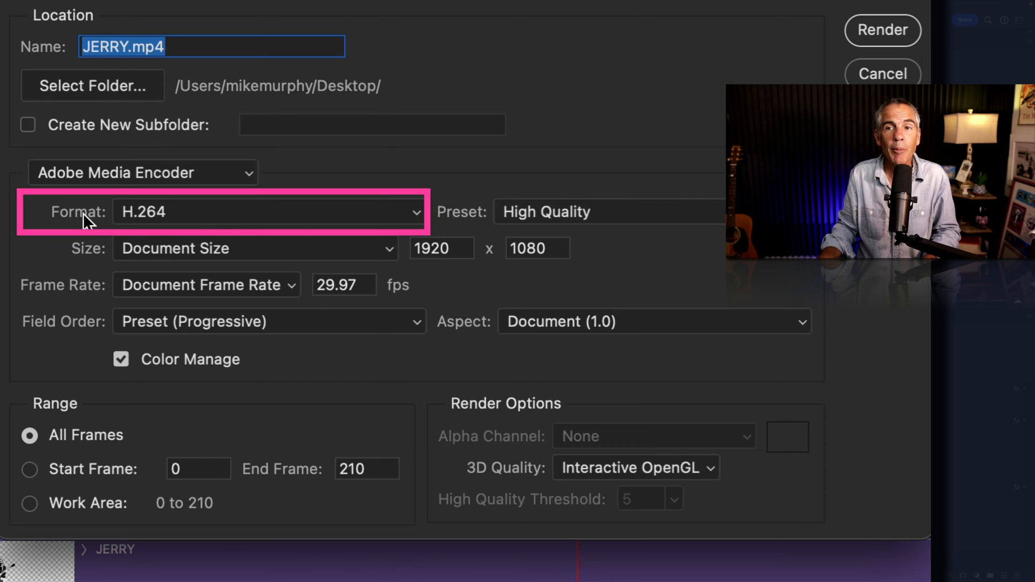
mouse_move(183, 223)
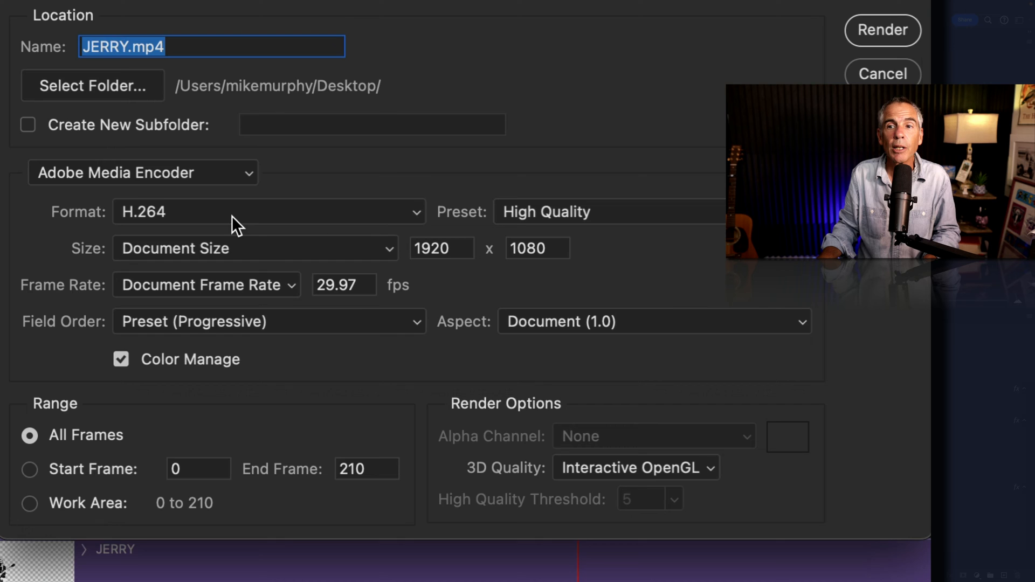
Step: Change the format from H.264 to QuickTime so the Alpha Channel menu becomes selectable
click(268, 211)
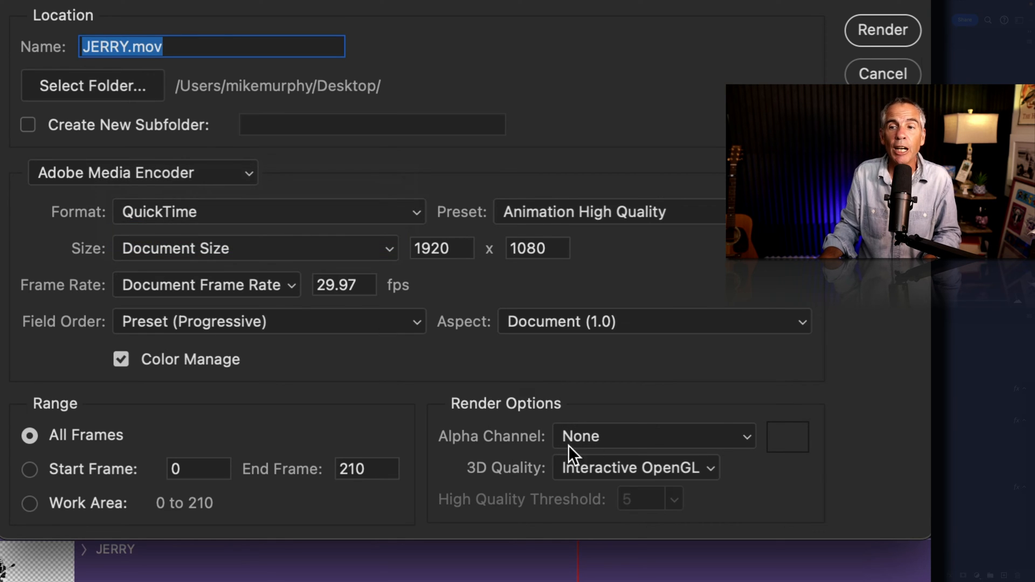
click(653, 436)
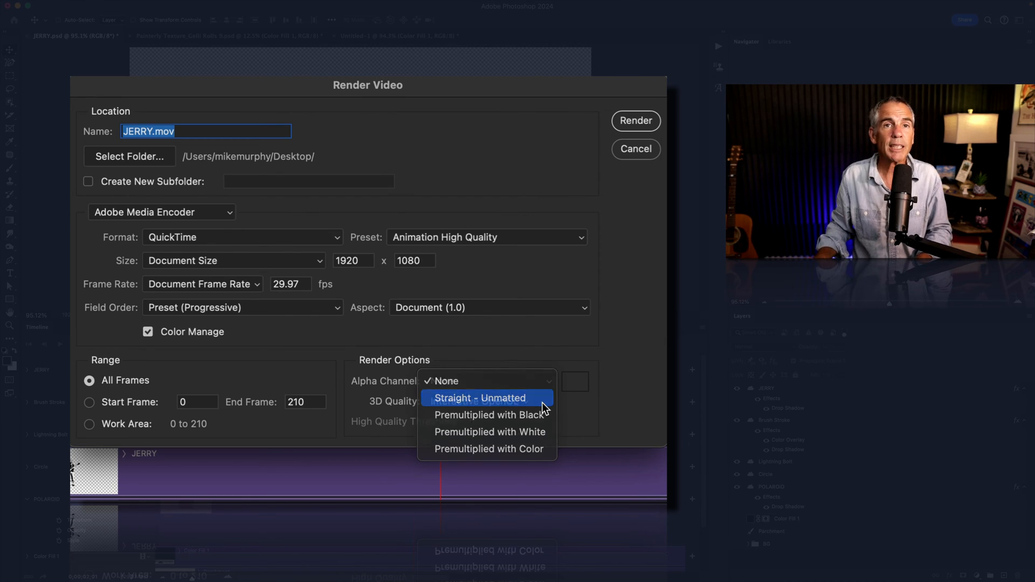
Step: Set Alpha Channel to Straight - Unmatted and render JERRY.mov to the desktop
click(486, 397)
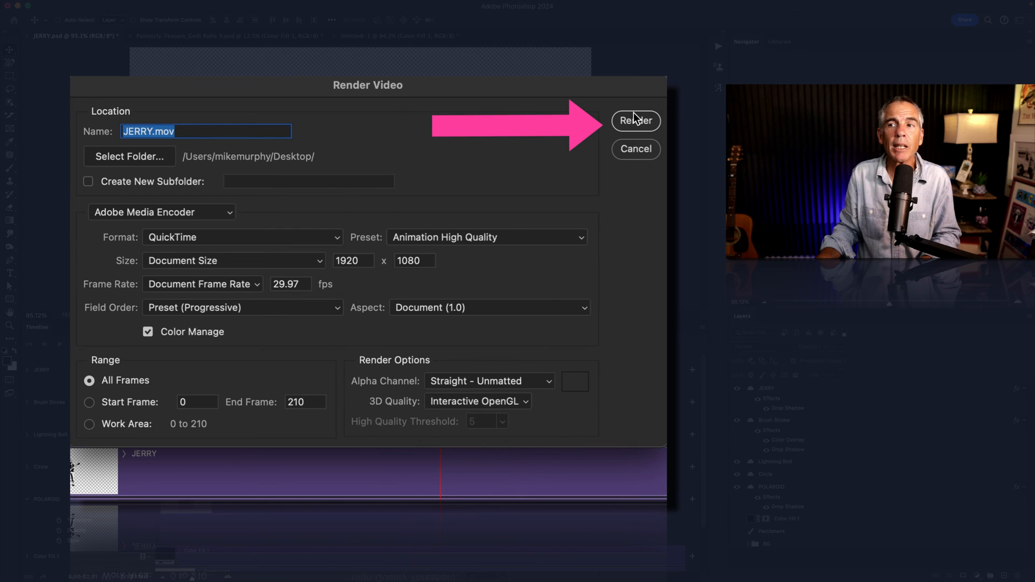
click(636, 121)
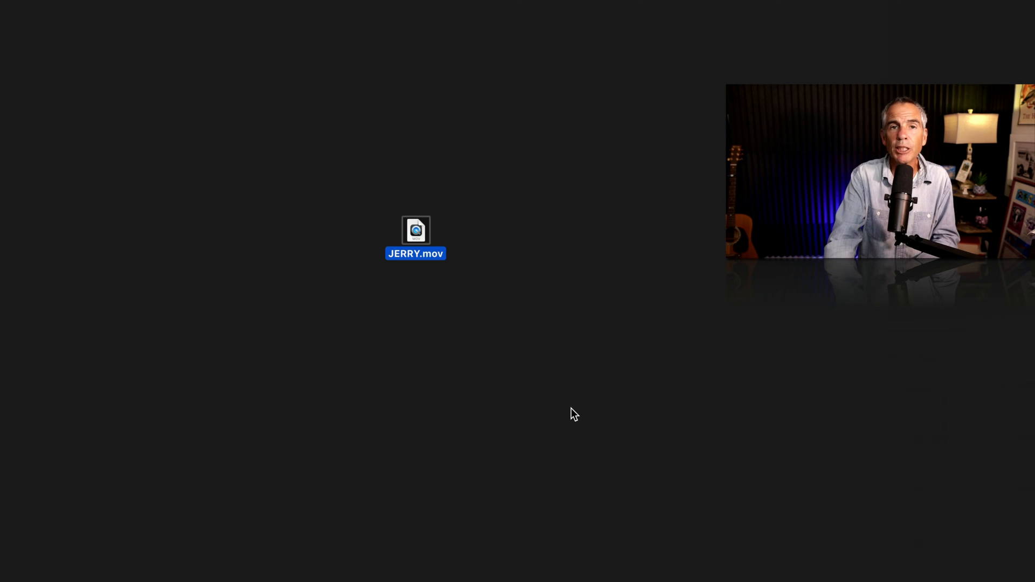
mouse_move(425, 285)
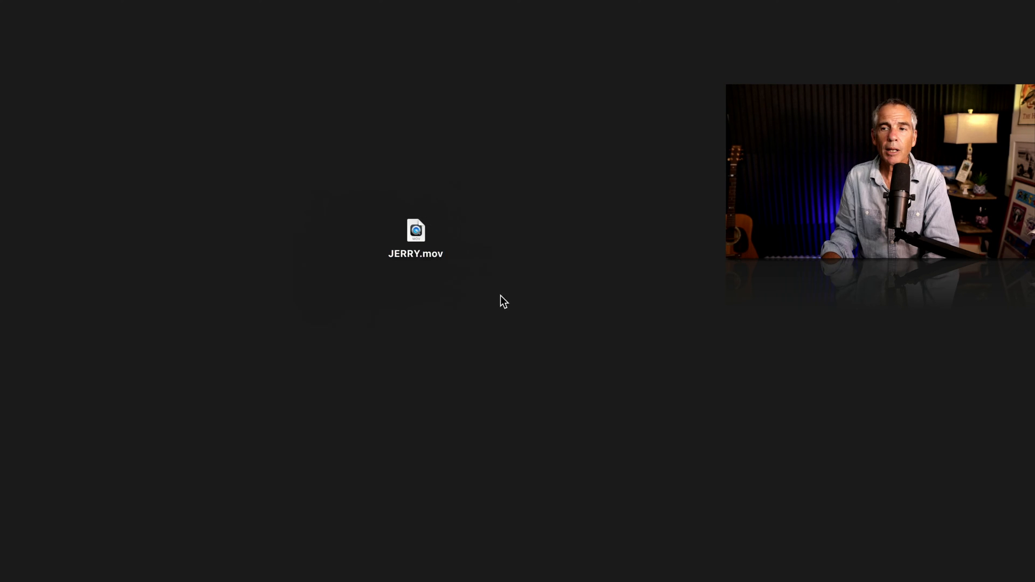
mouse_move(407, 277)
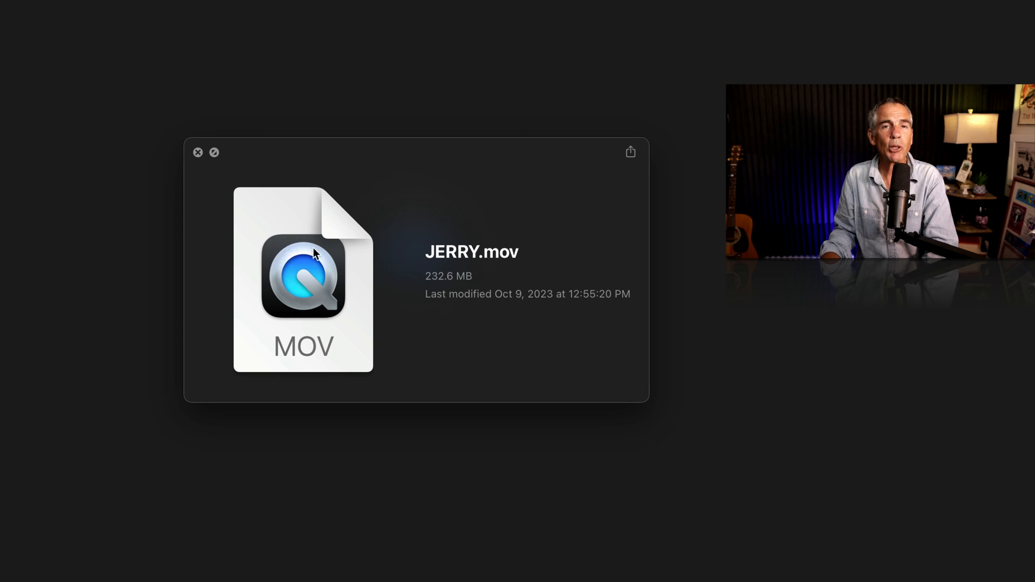
mouse_move(272, 252)
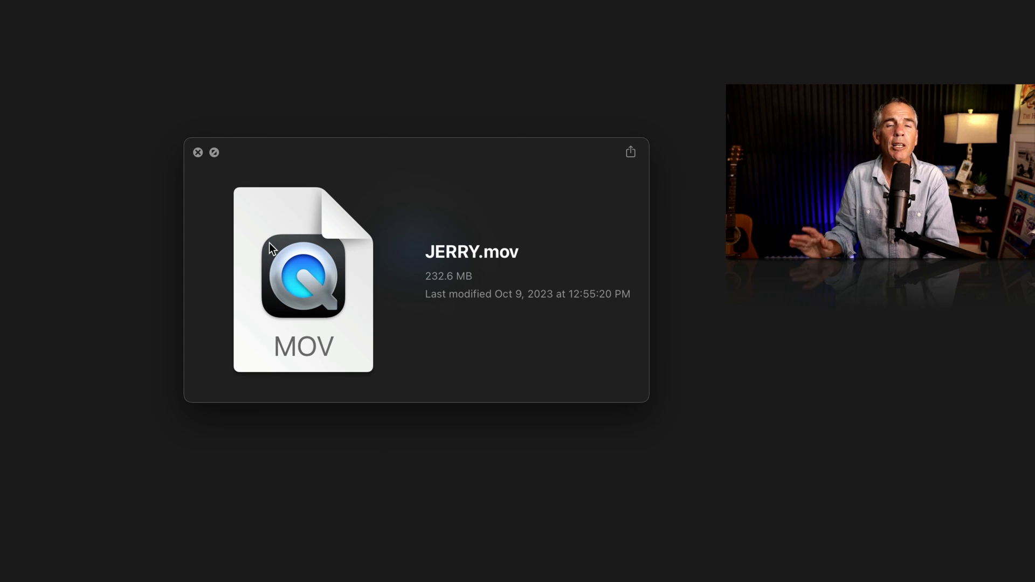
mouse_move(610, 194)
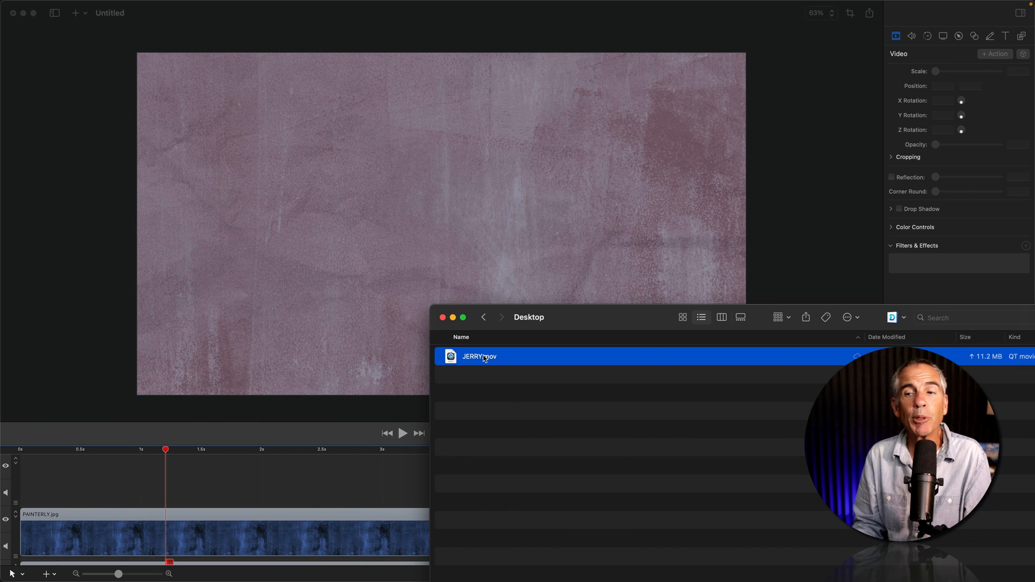
Step: Place JERRY.mov above PAINTERLY.jpg in ScreenFlow, then onto V3 in the Premiere sequence
drag(479, 357, 79, 492)
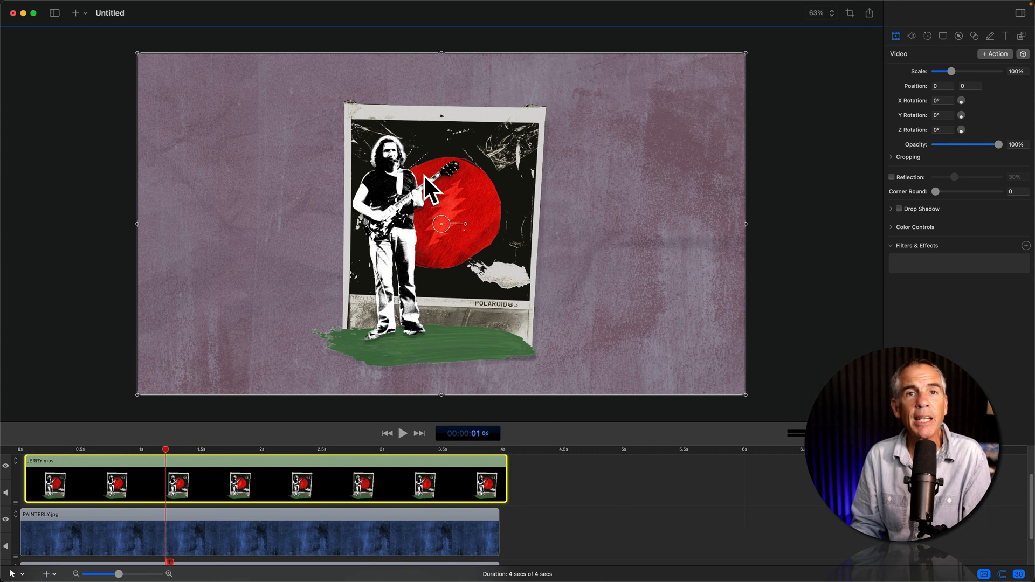
click(405, 433)
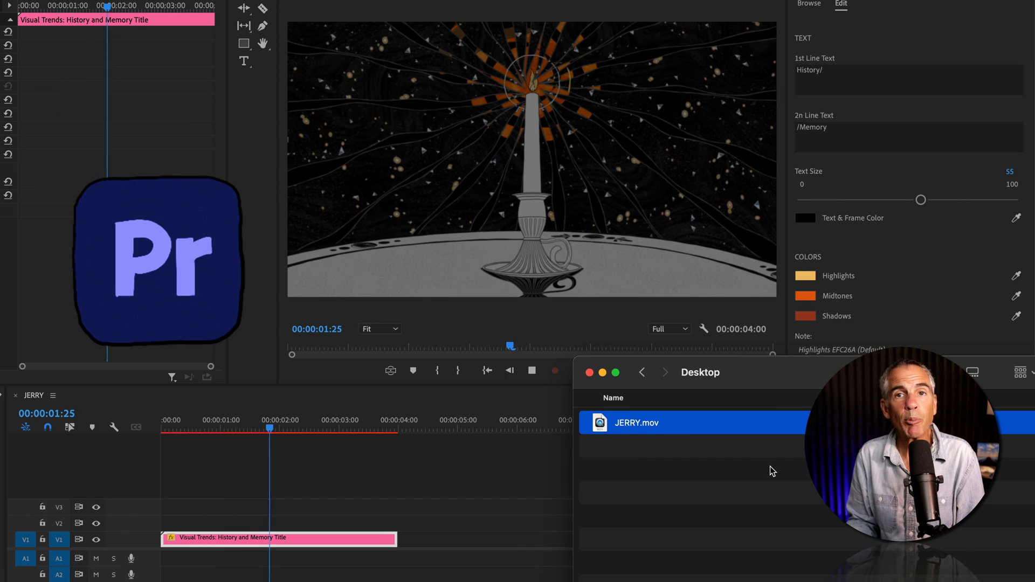
drag(636, 423, 323, 510)
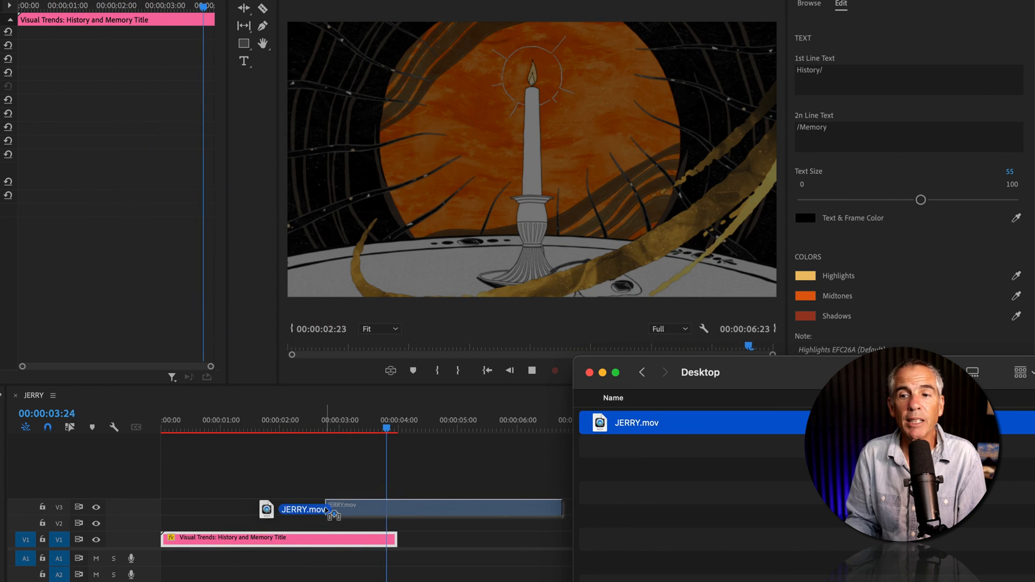